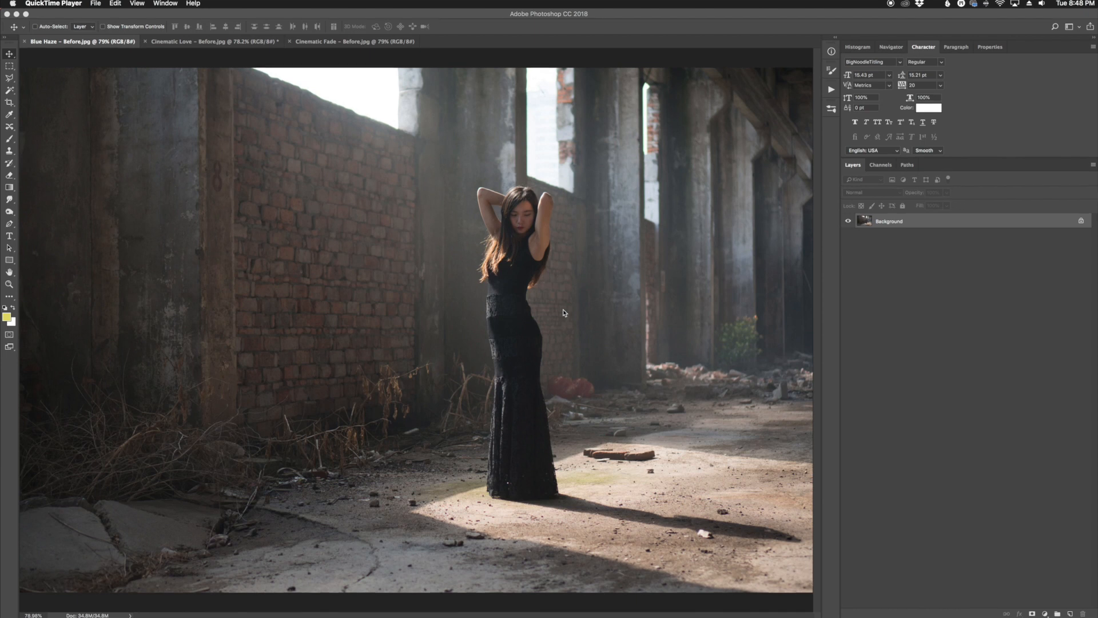
mouse_move(623, 314)
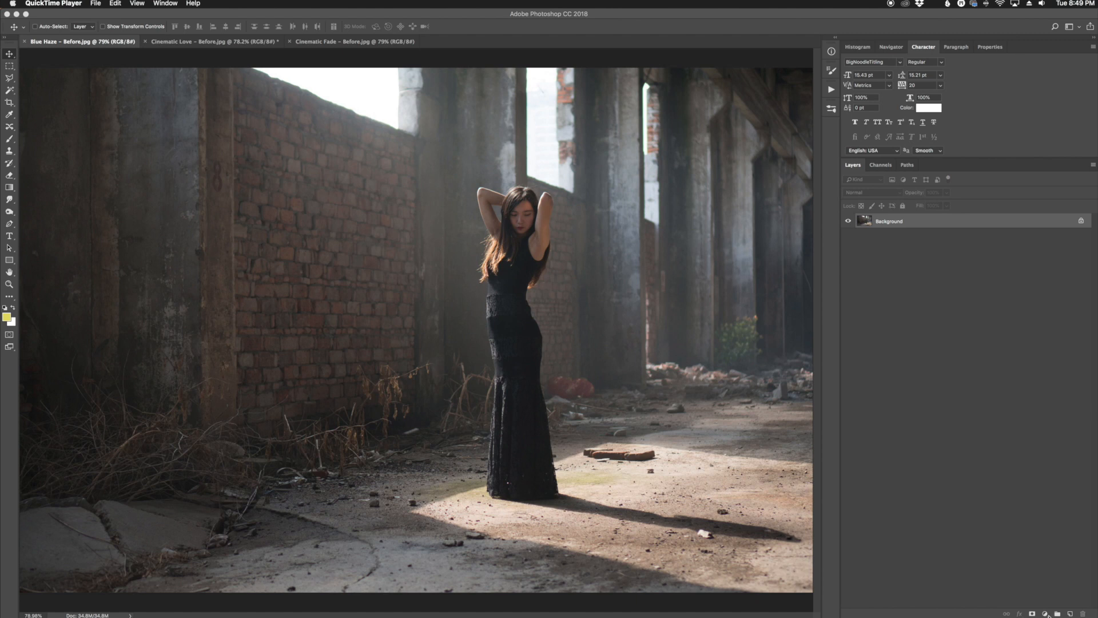
Step: Add a Color Lookup adjustment layer above the Blue Haze photo's Background
click(1033, 612)
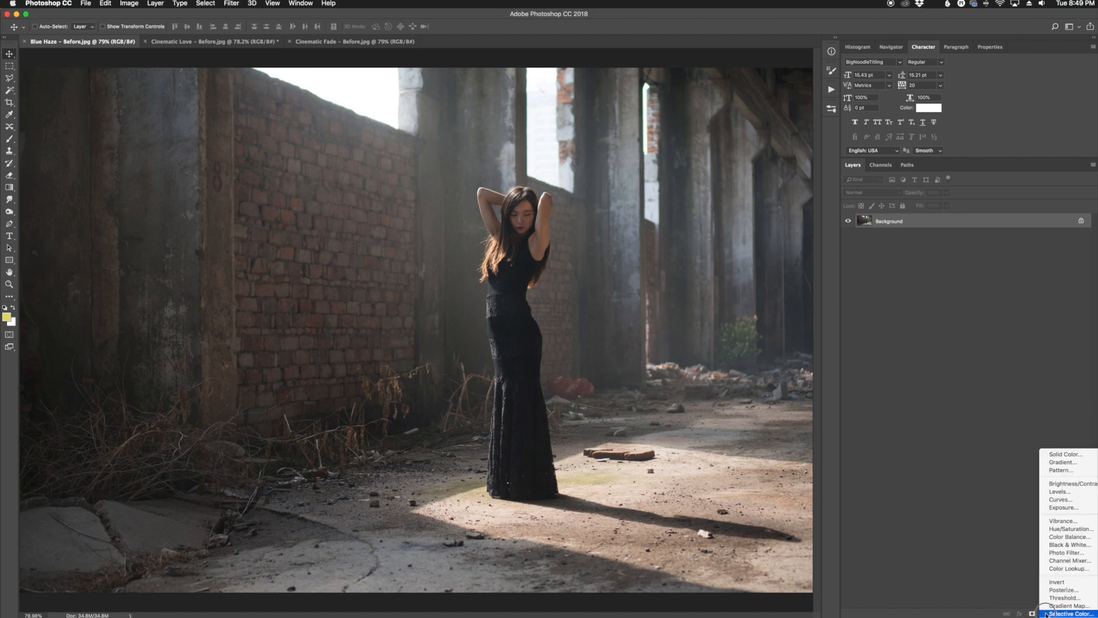
mouse_move(1069, 569)
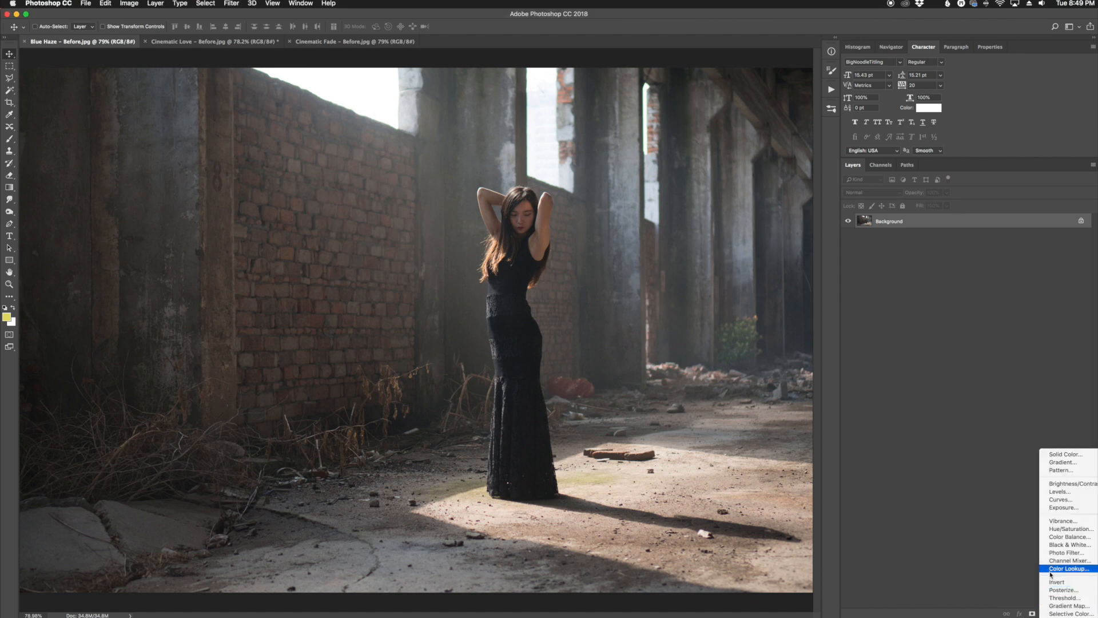
click(1068, 569)
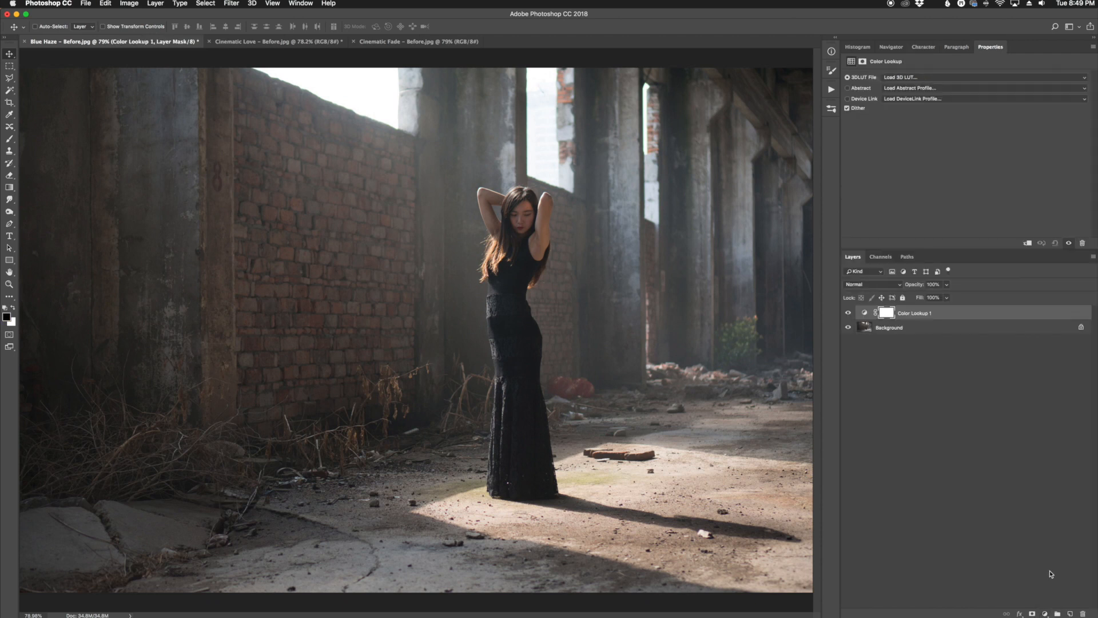
mouse_move(969, 60)
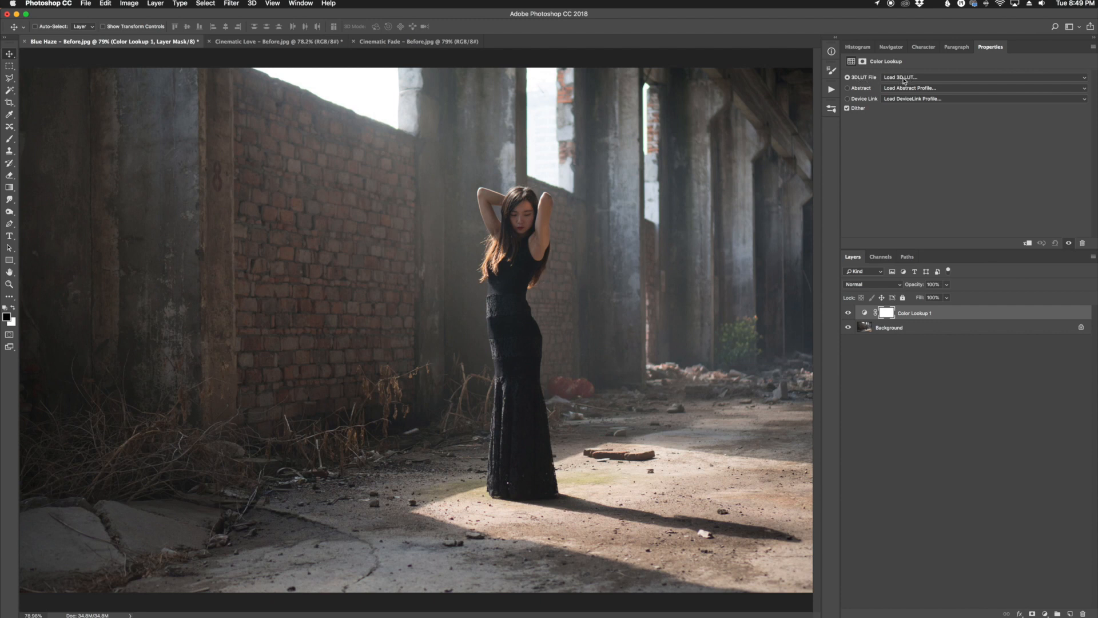
Step: Choose Load 3D LUT and select PP – Blue Haze – Sleeklens.cube in the LUTs > Blue Haze folder
click(981, 77)
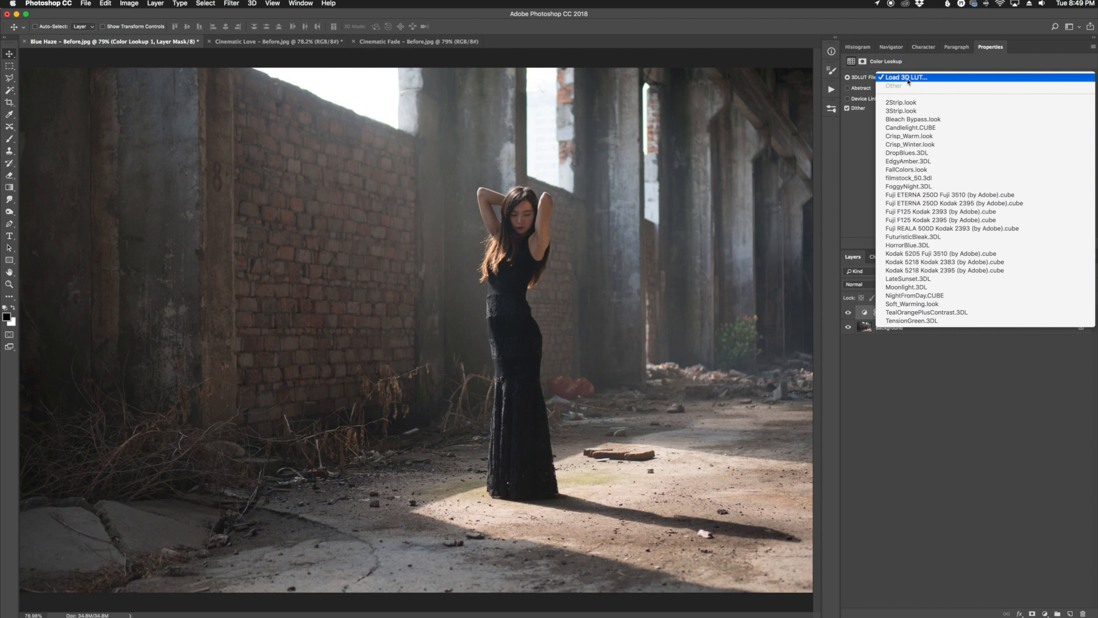
mouse_move(903, 82)
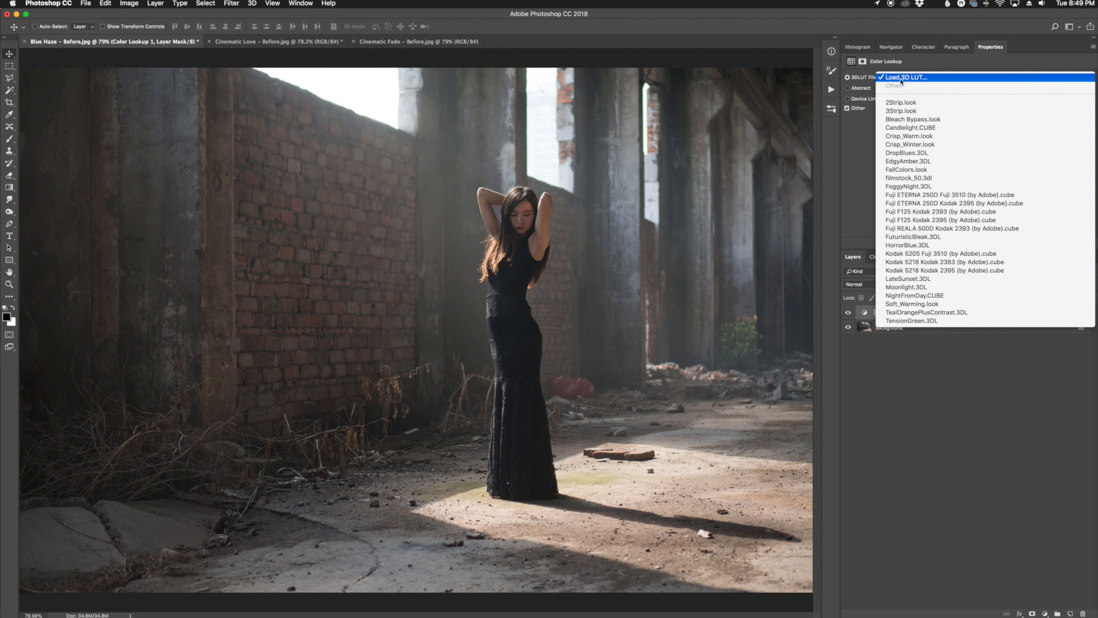
click(902, 76)
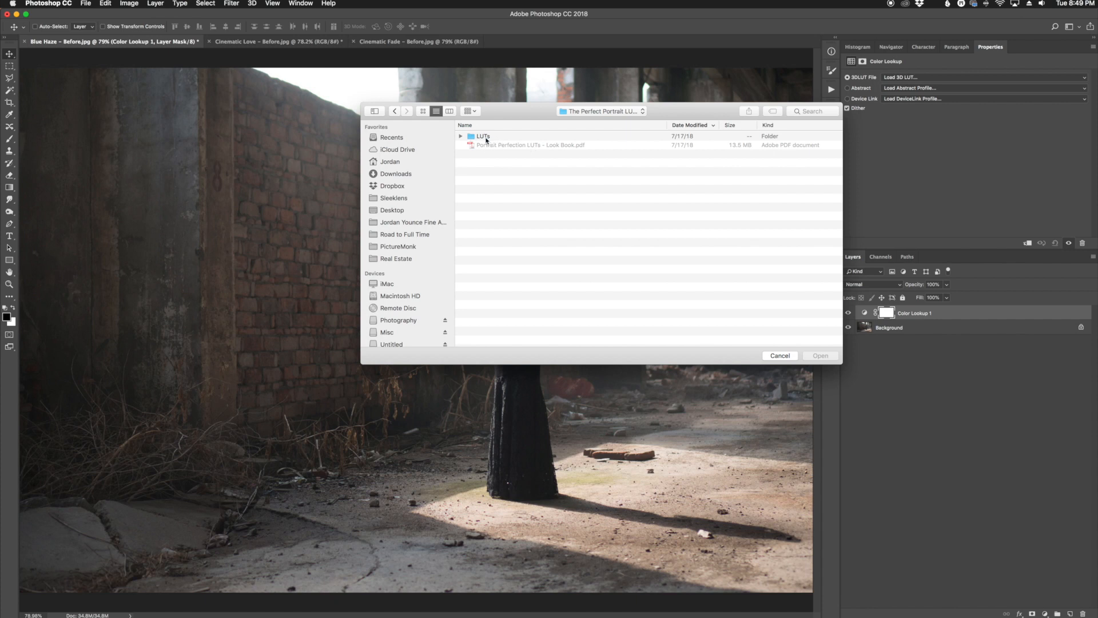
double_click(481, 136)
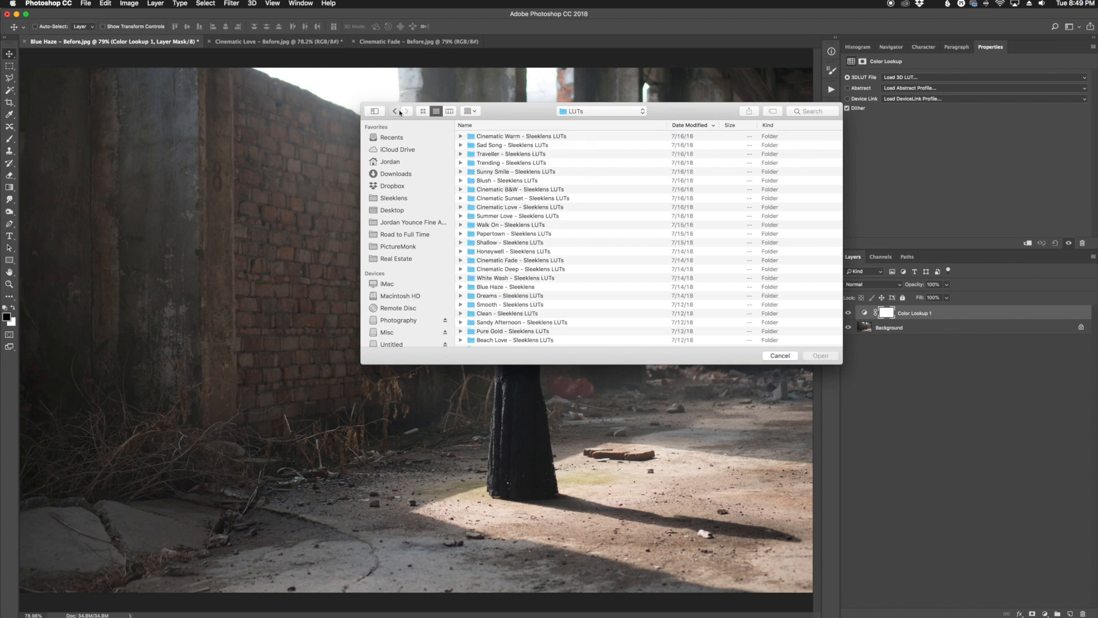
click(395, 111)
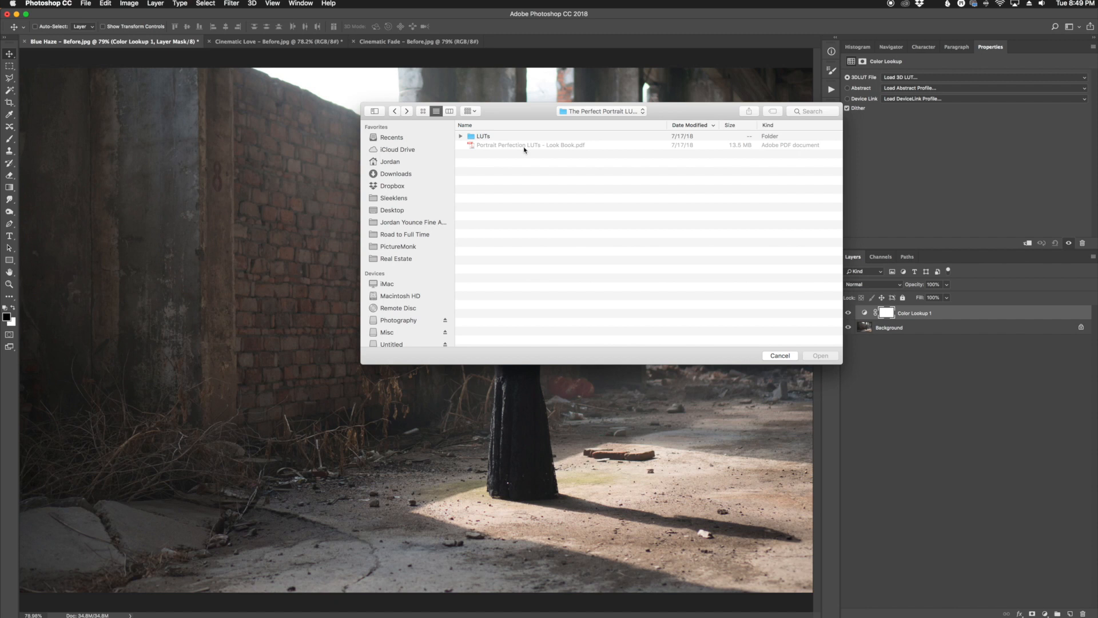
double_click(482, 136)
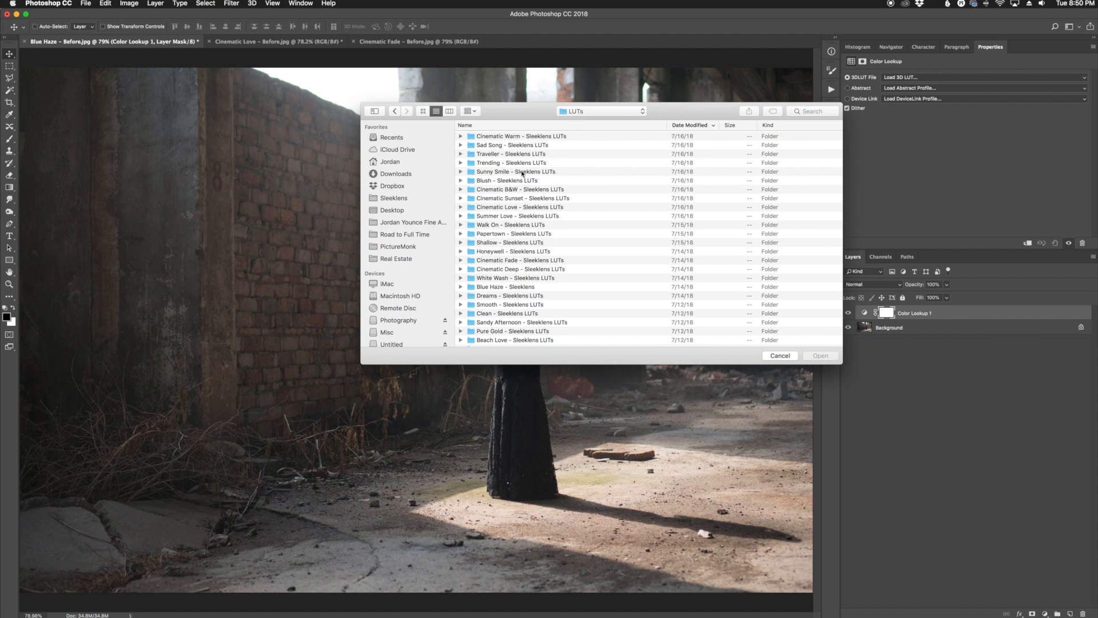
double_click(505, 286)
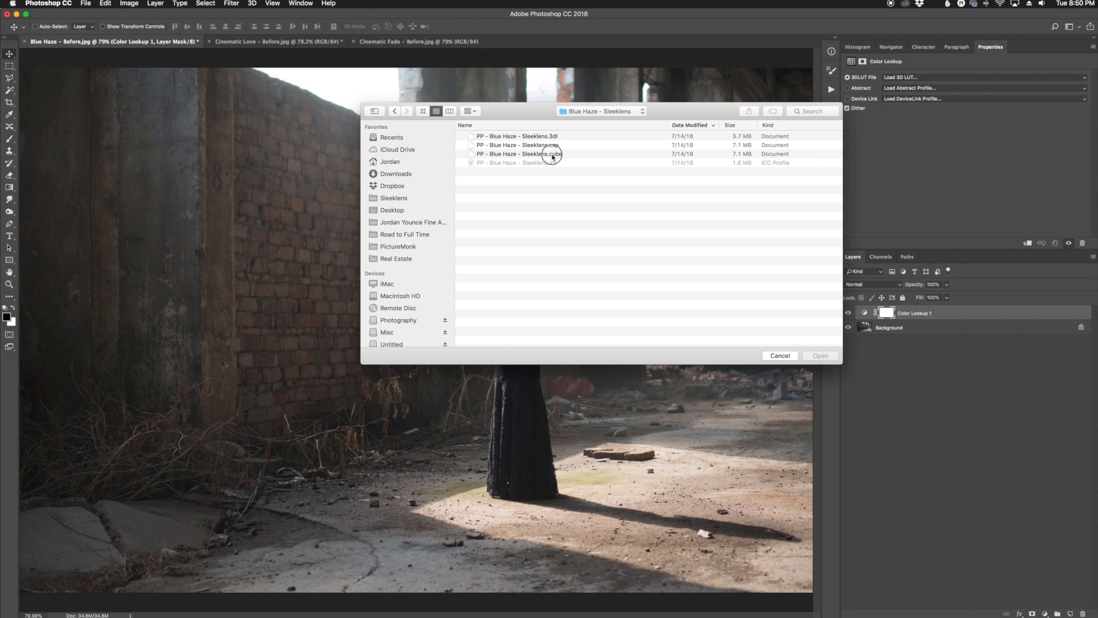
click(520, 153)
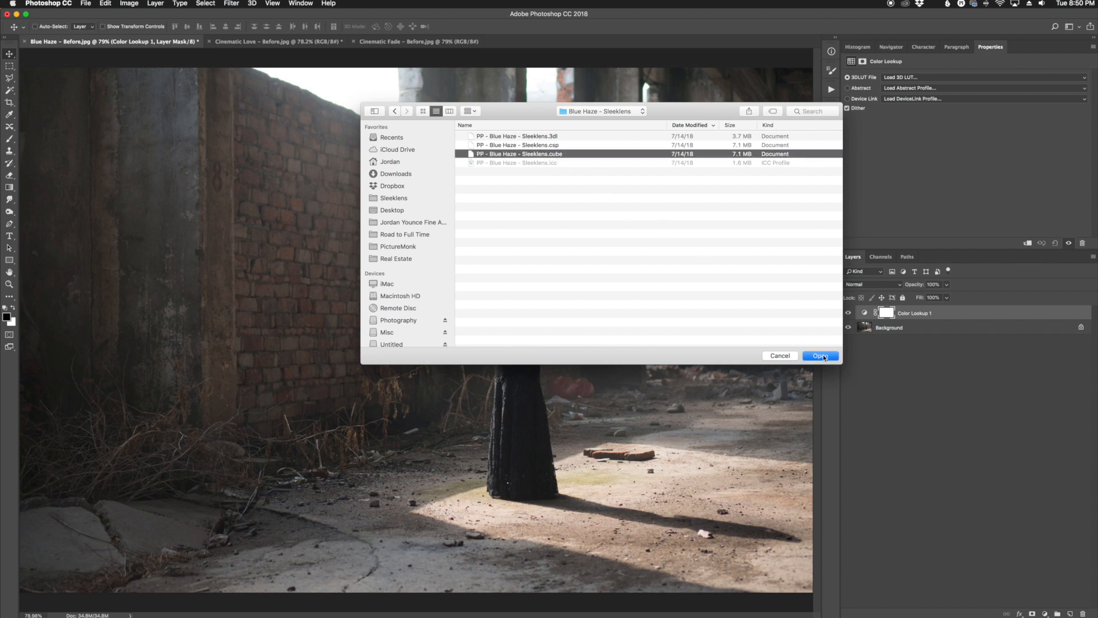
Step: Load the Blue Haze LUT and set the Color Lookup layer opacity to 100%
click(820, 355)
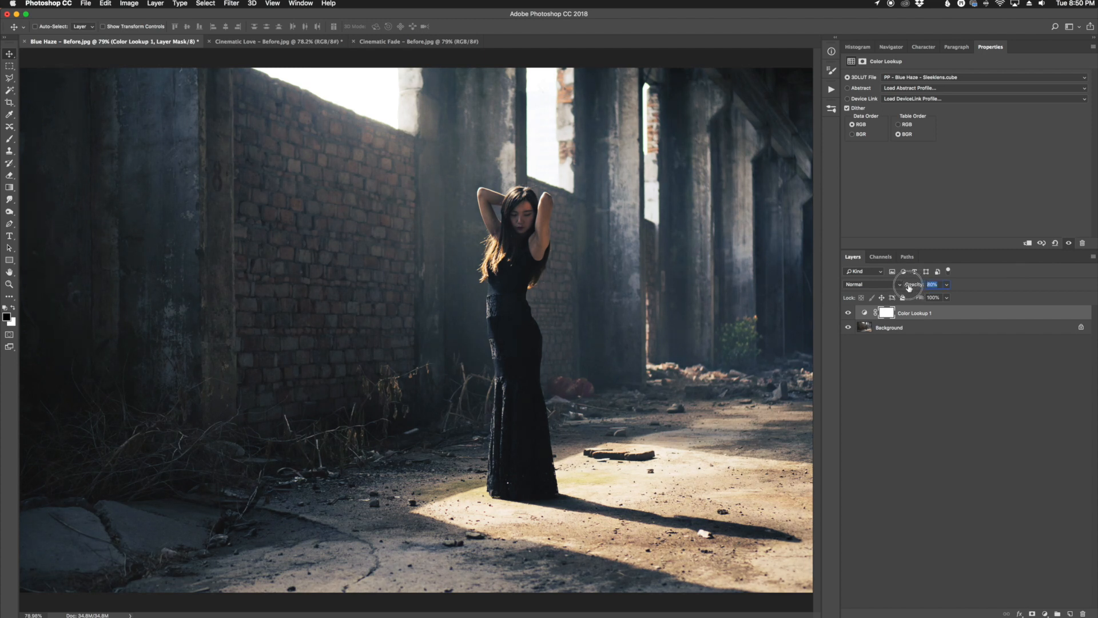
text(100)
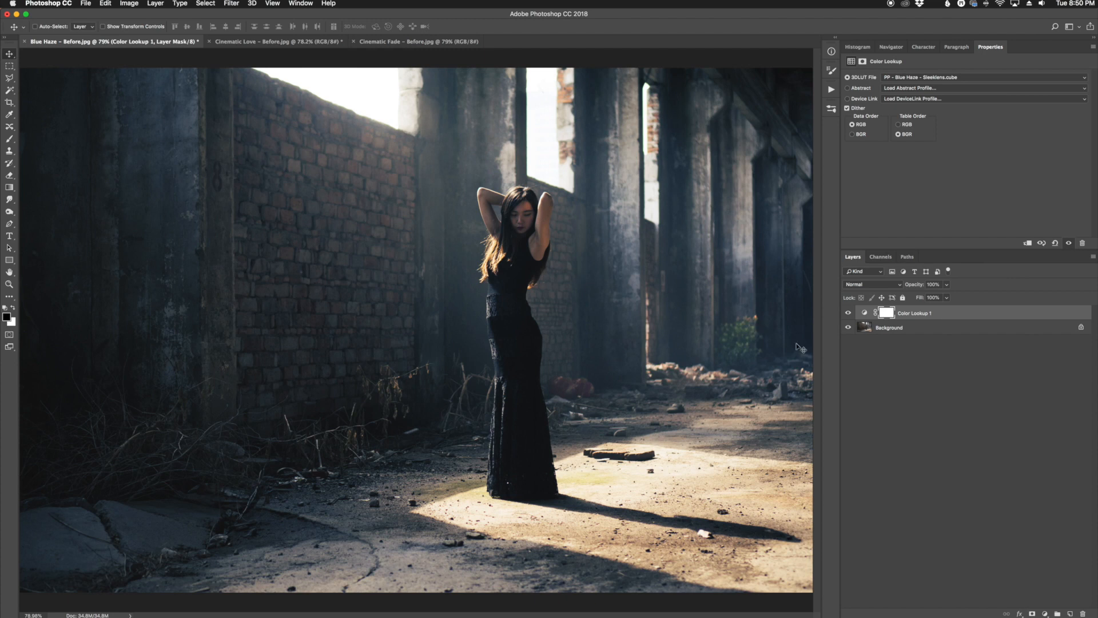
mouse_move(799, 348)
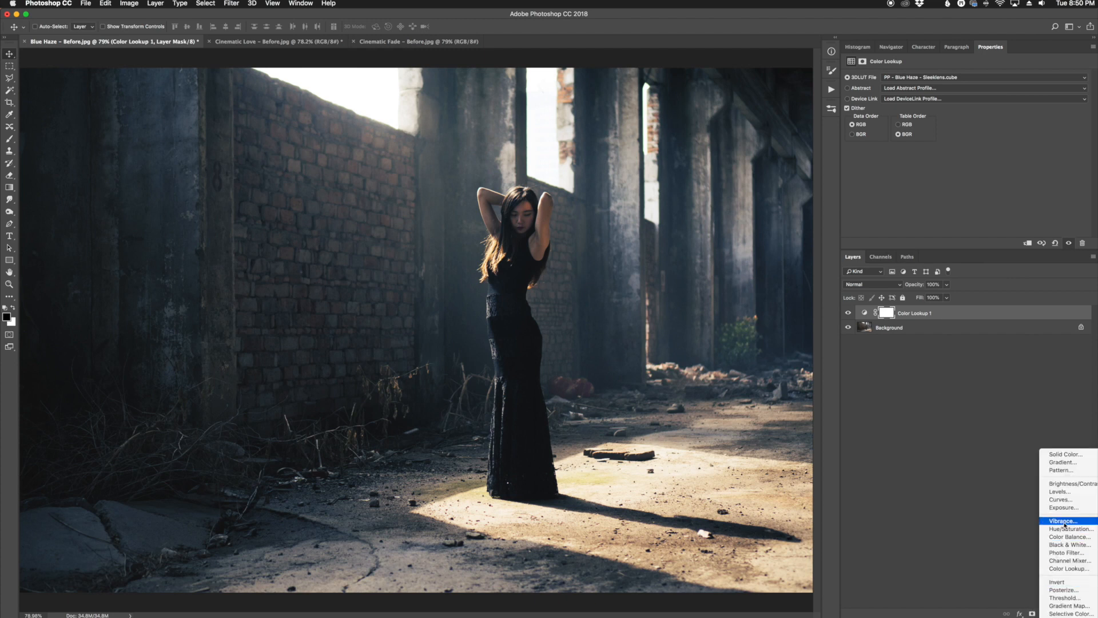
mouse_move(1063, 507)
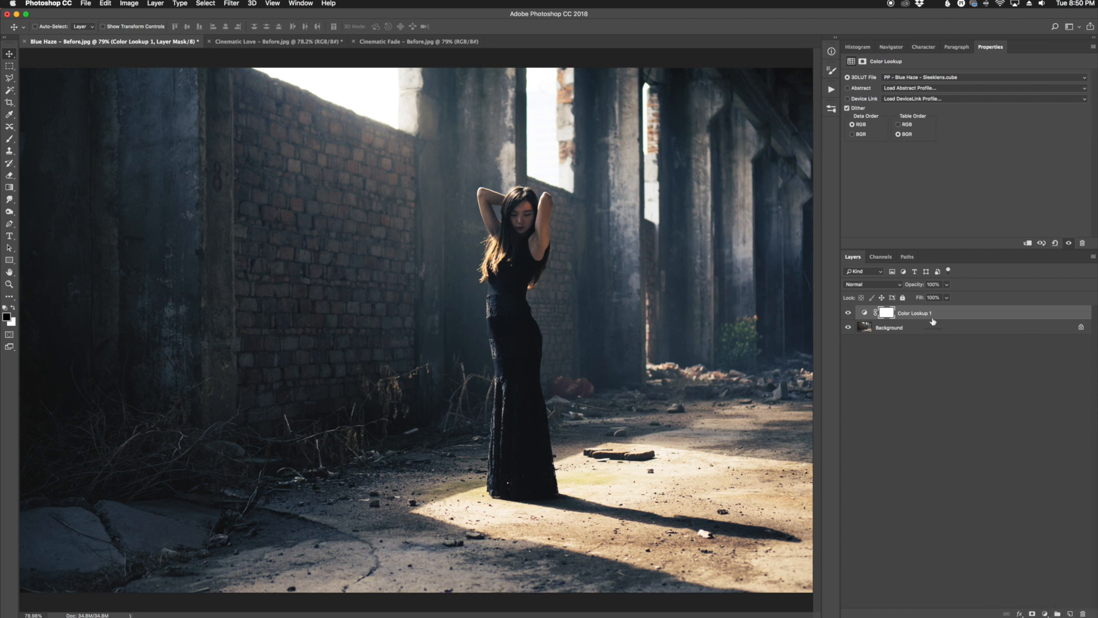
mouse_move(922, 332)
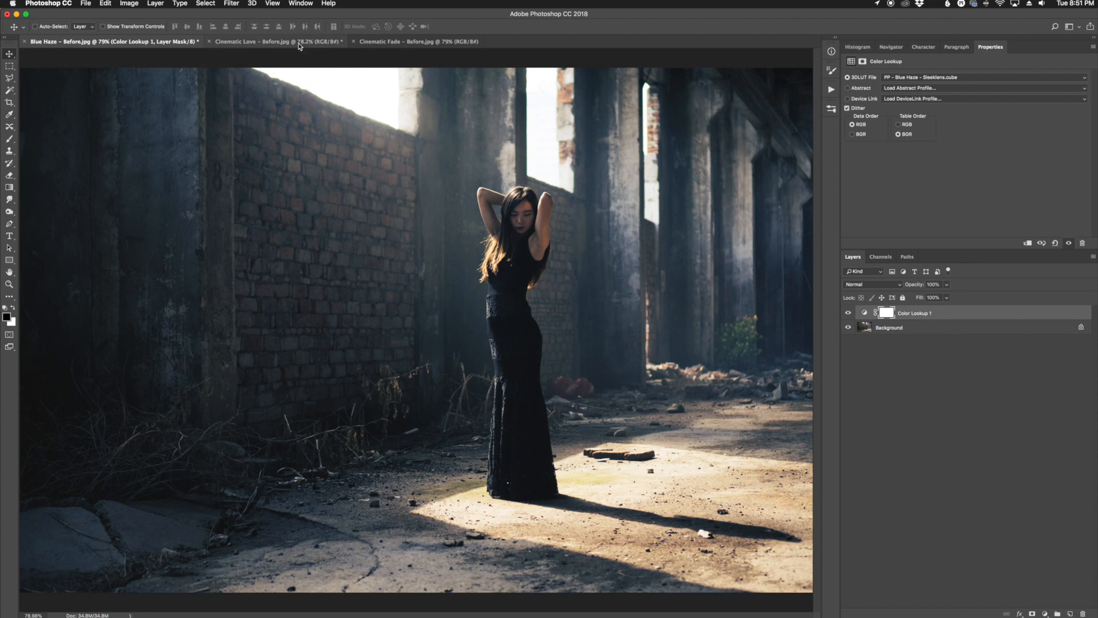
Step: Switch to the Cinematic Love bedroom portrait document
click(252, 41)
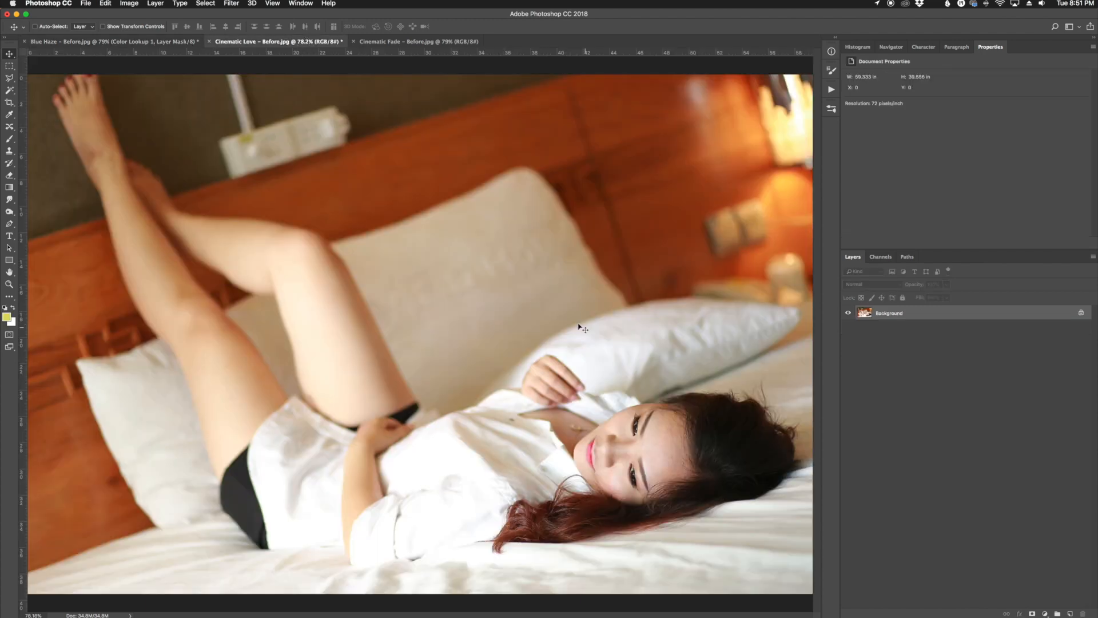
mouse_move(707, 311)
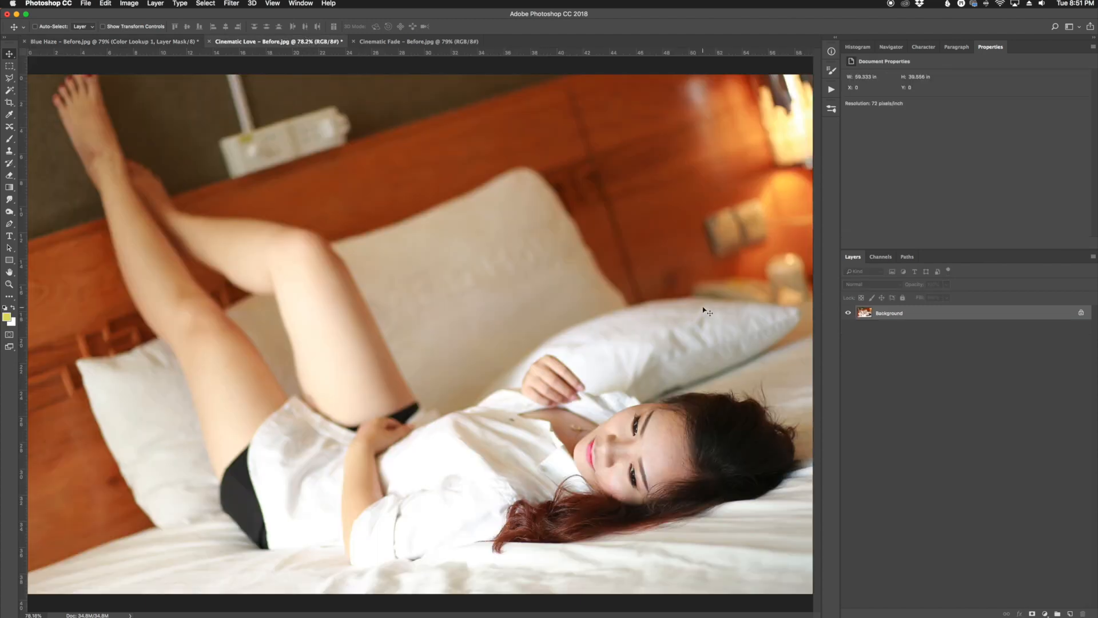
mouse_move(653, 230)
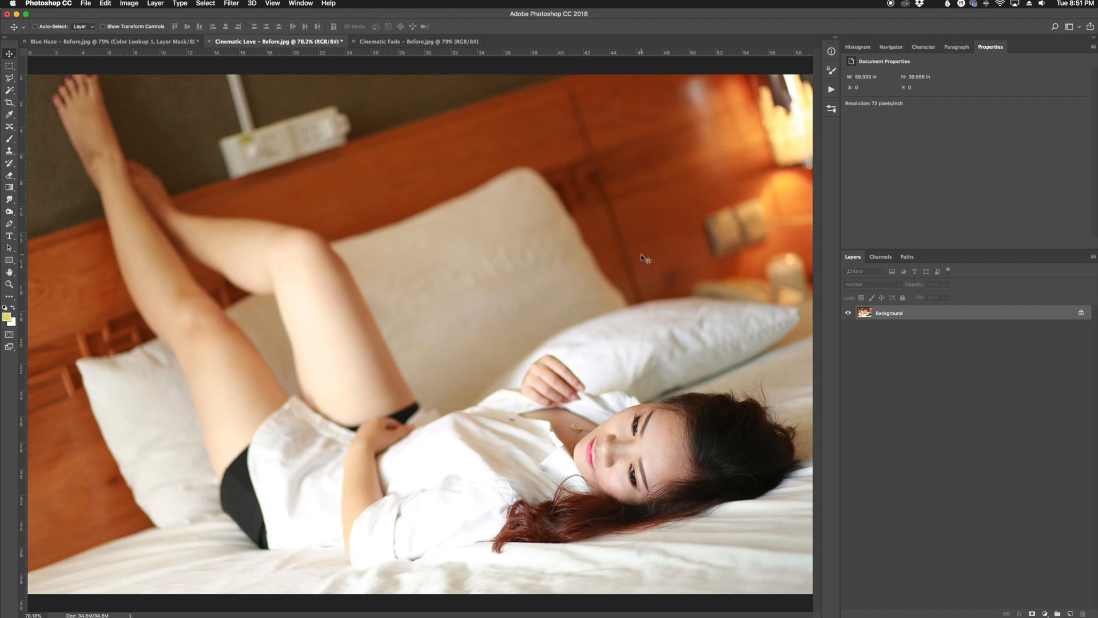
mouse_move(1031, 586)
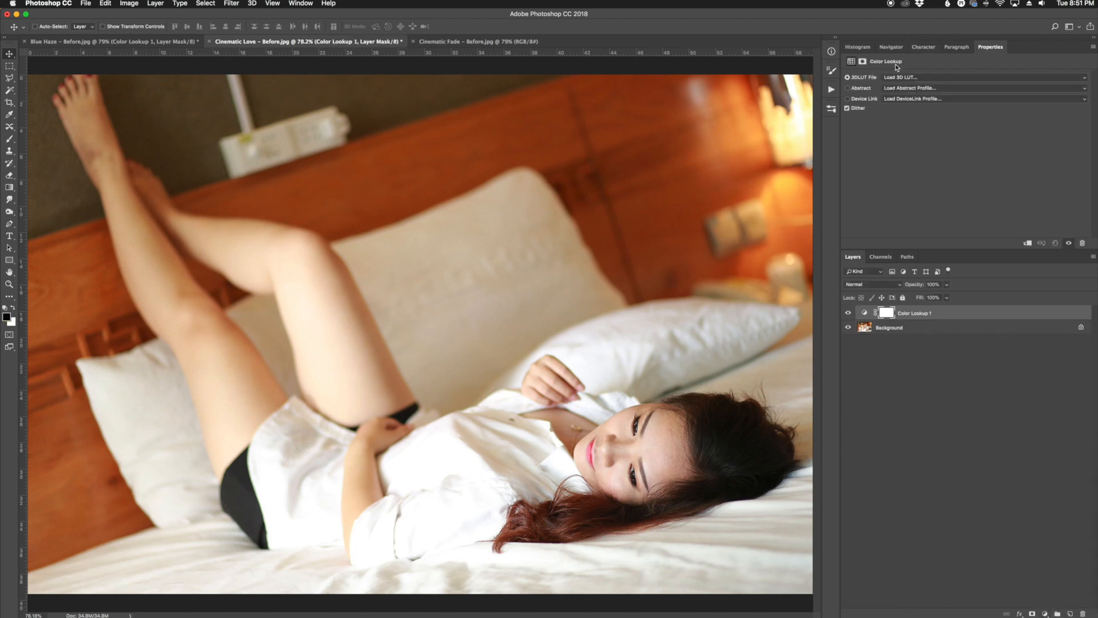
Step: Choose Load 3D LUT, sort the LUTs folder by name and enter the Cinematic Love folder
click(981, 77)
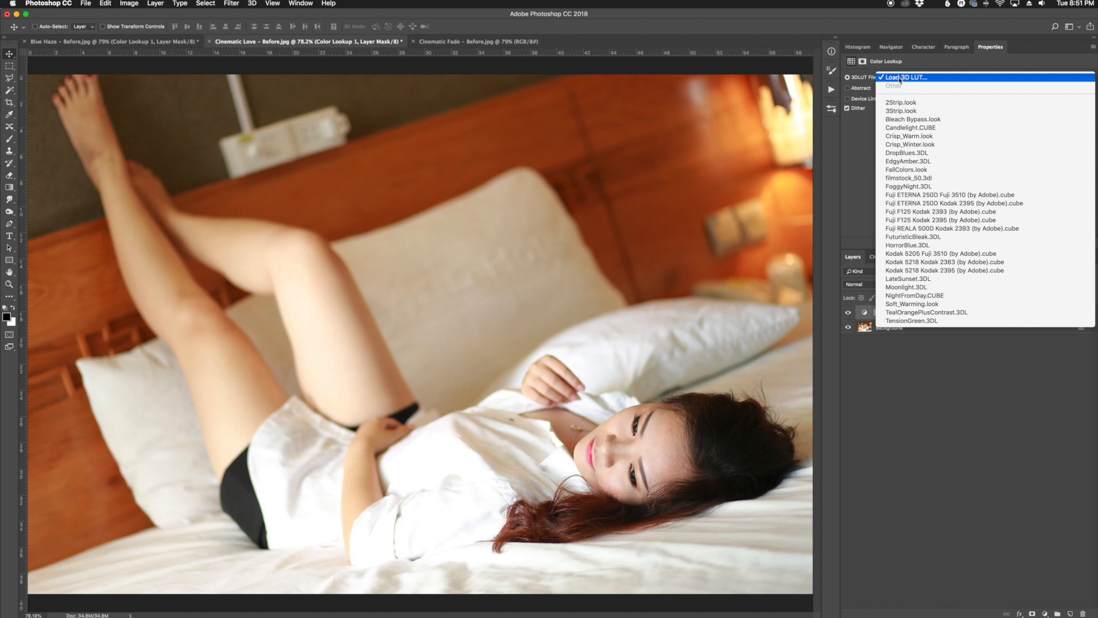
click(904, 77)
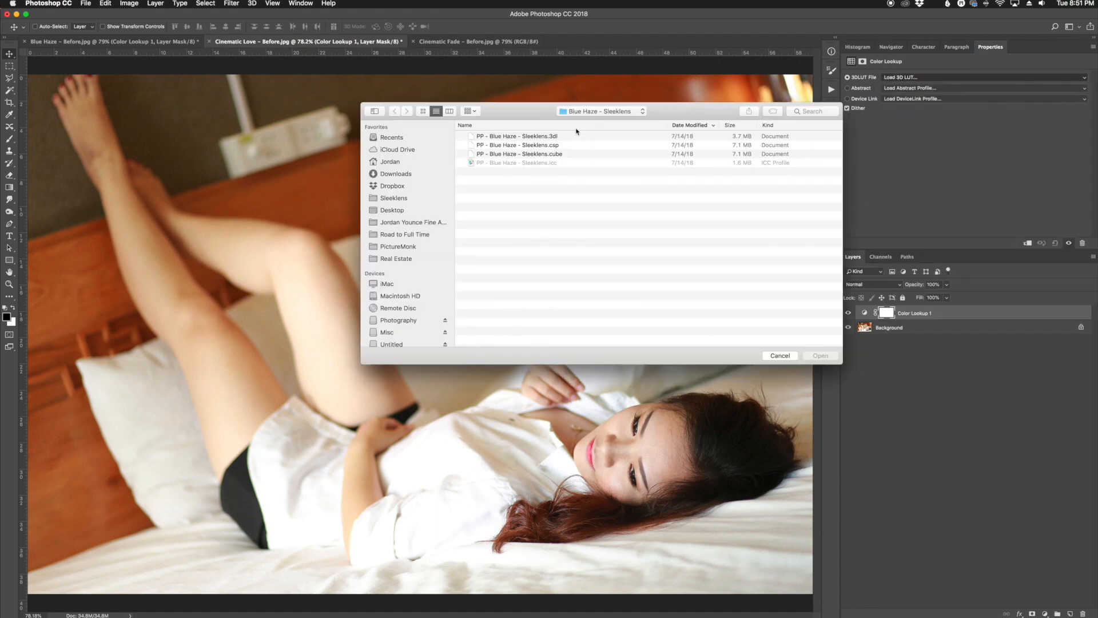
click(395, 111)
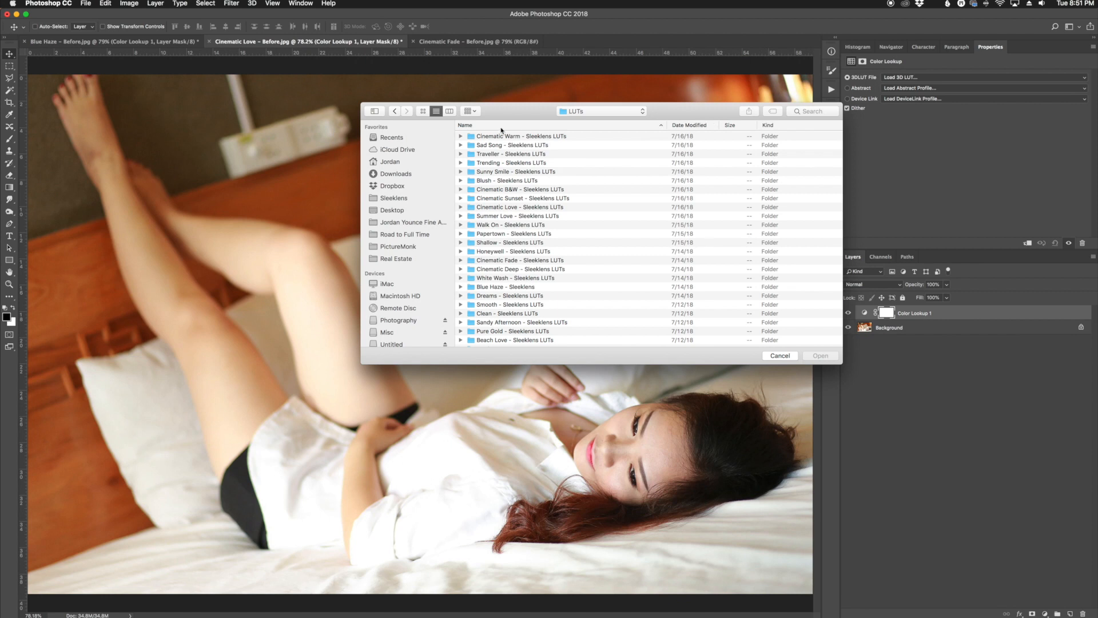
click(465, 125)
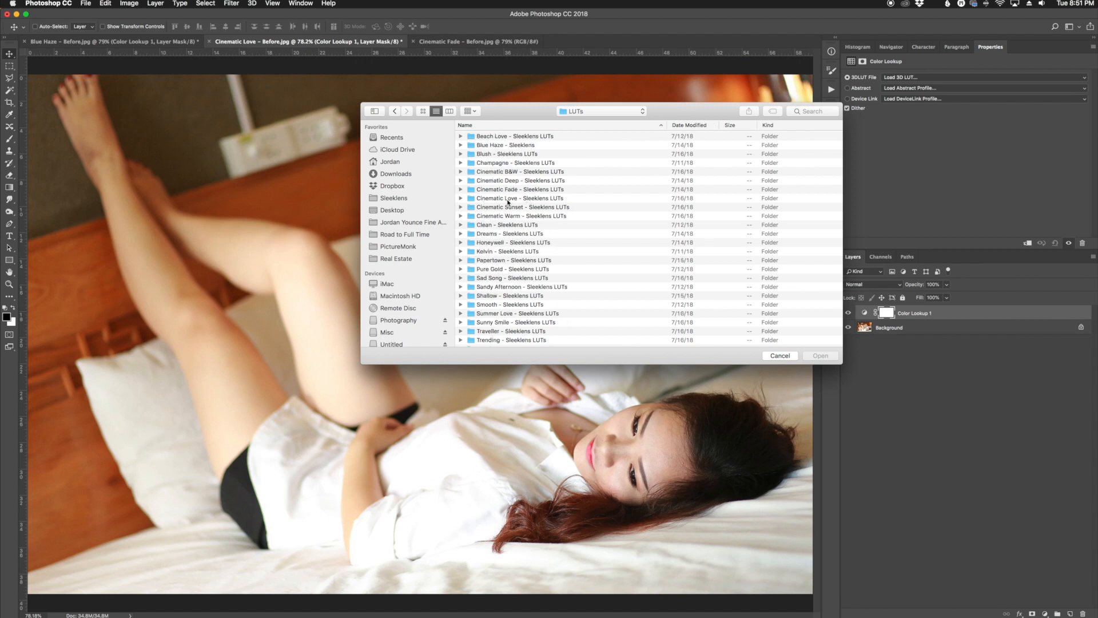
double_click(519, 198)
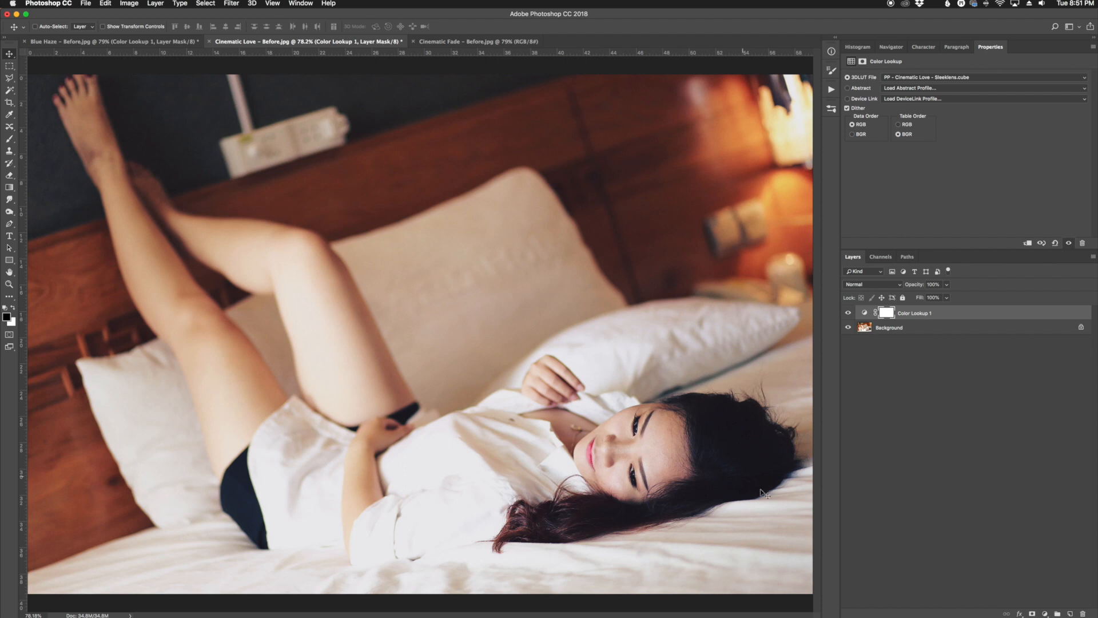
mouse_move(719, 448)
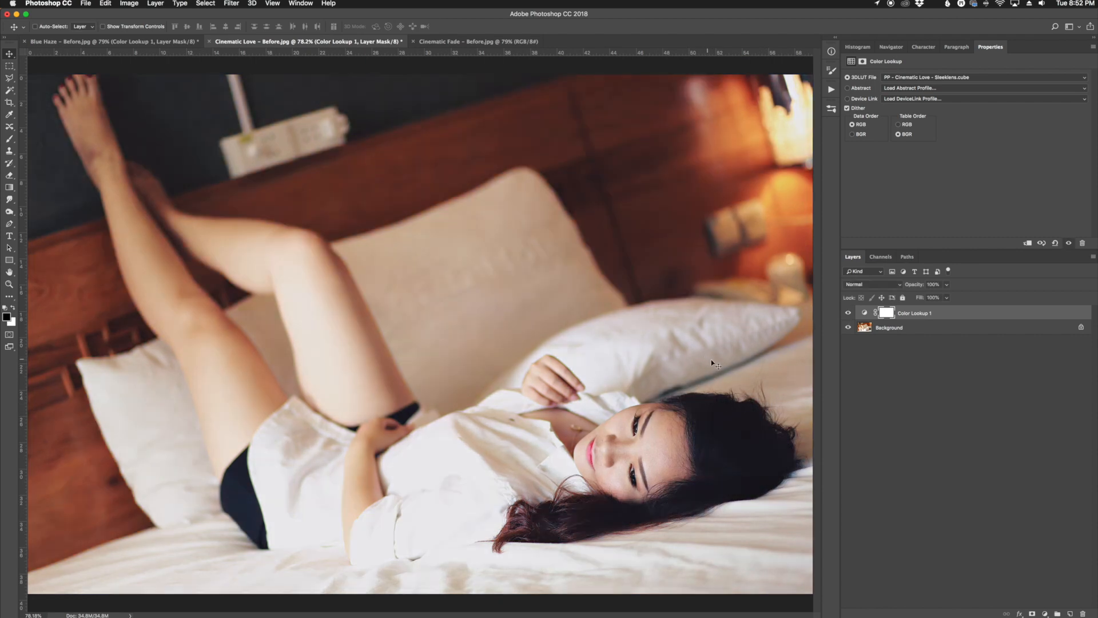
mouse_move(617, 396)
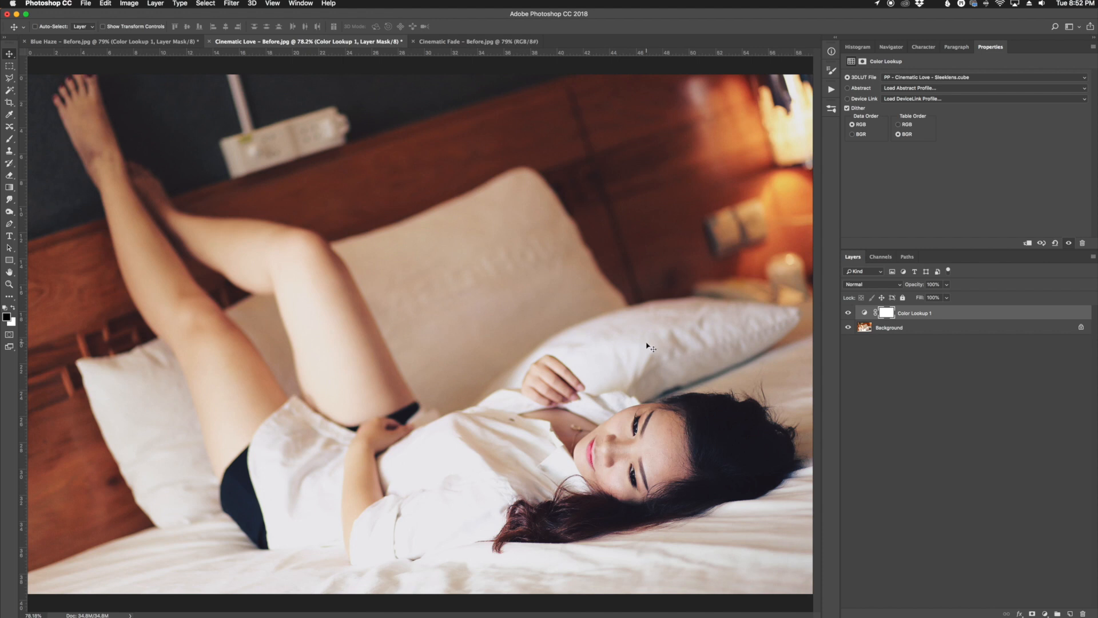
Step: Switch to the Cinematic Fade fence portrait document
click(476, 41)
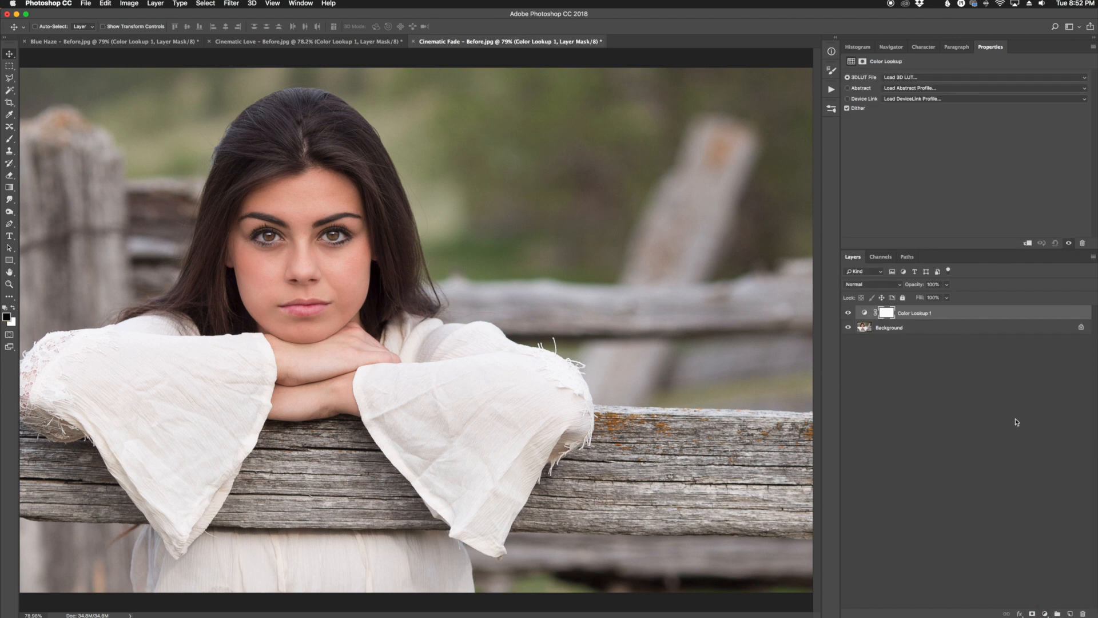
Step: Load PP – Cinematic Fade – Sleeklens.cube from the LUTs folder into the Color Lookup layer
click(981, 76)
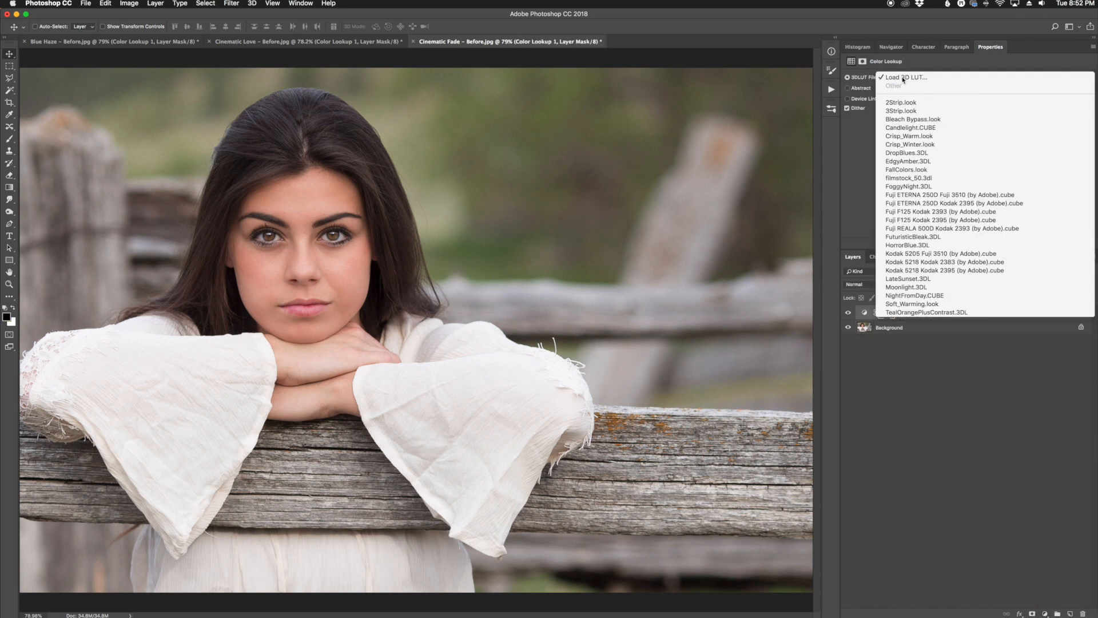
click(904, 77)
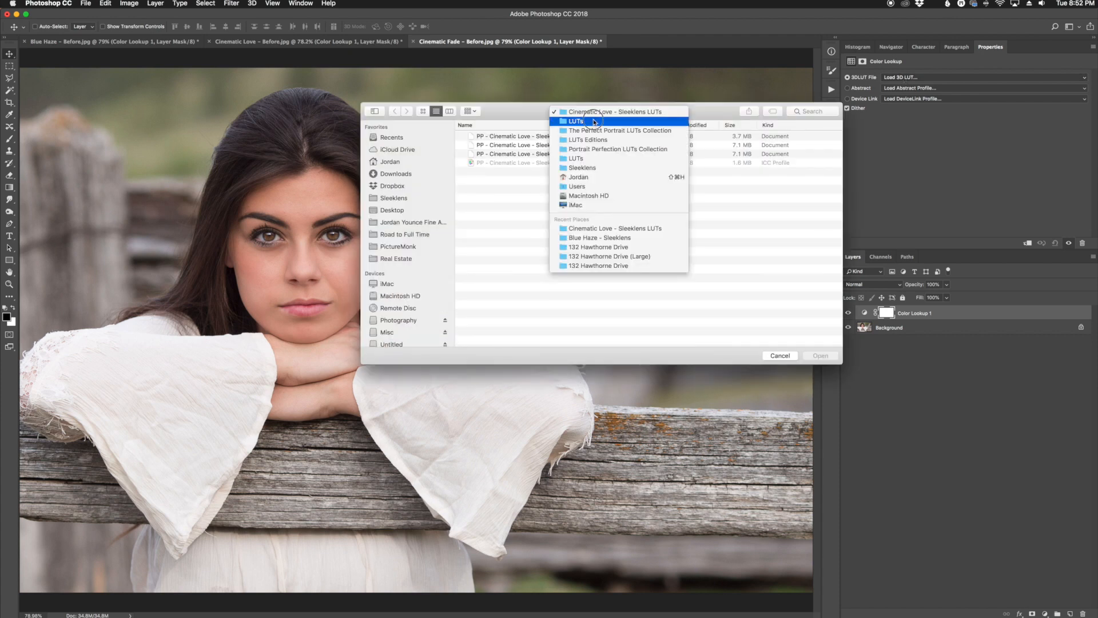
click(576, 121)
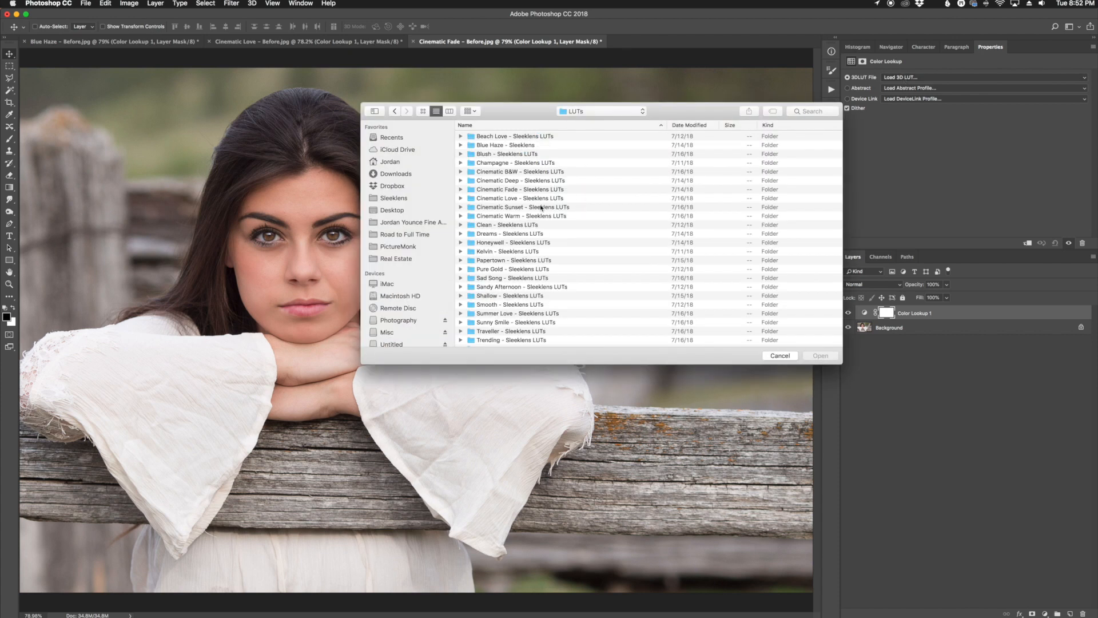
double_click(519, 189)
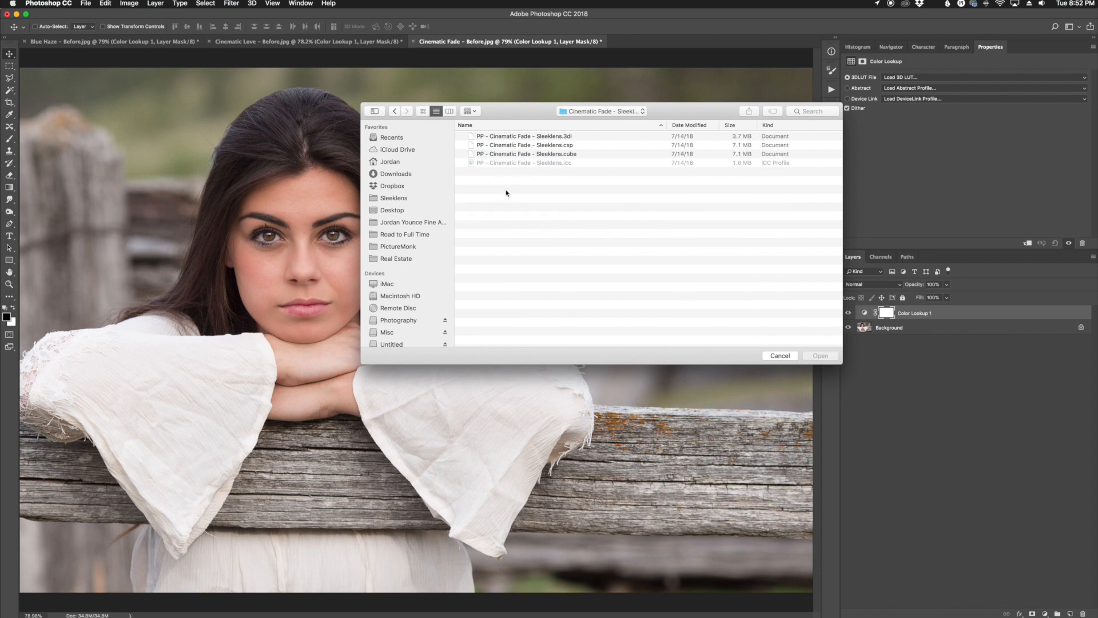
click(525, 153)
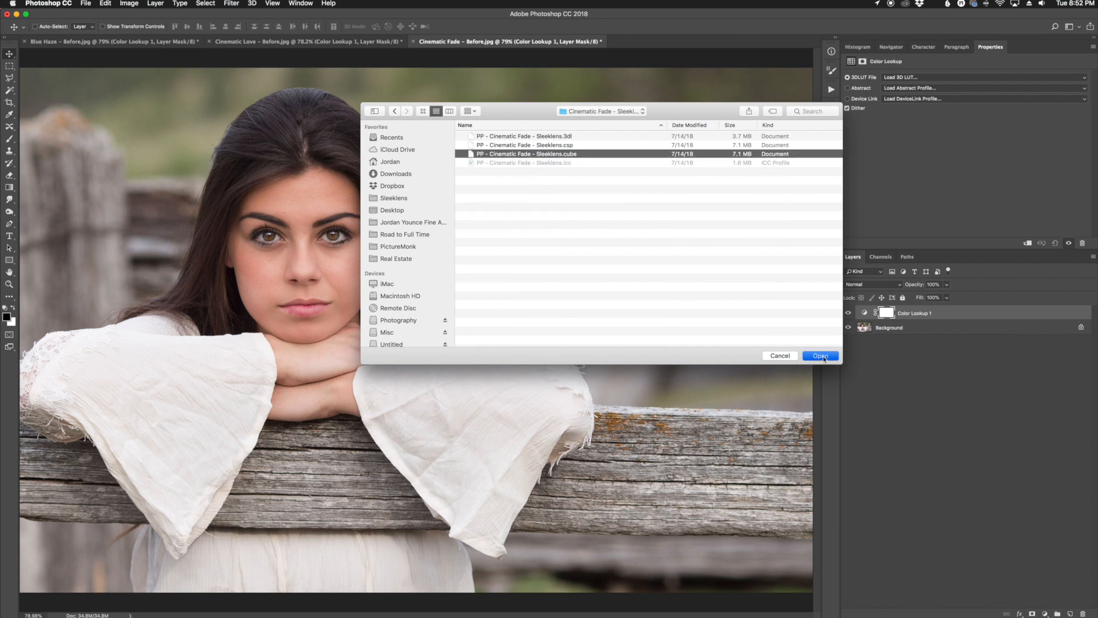
click(821, 356)
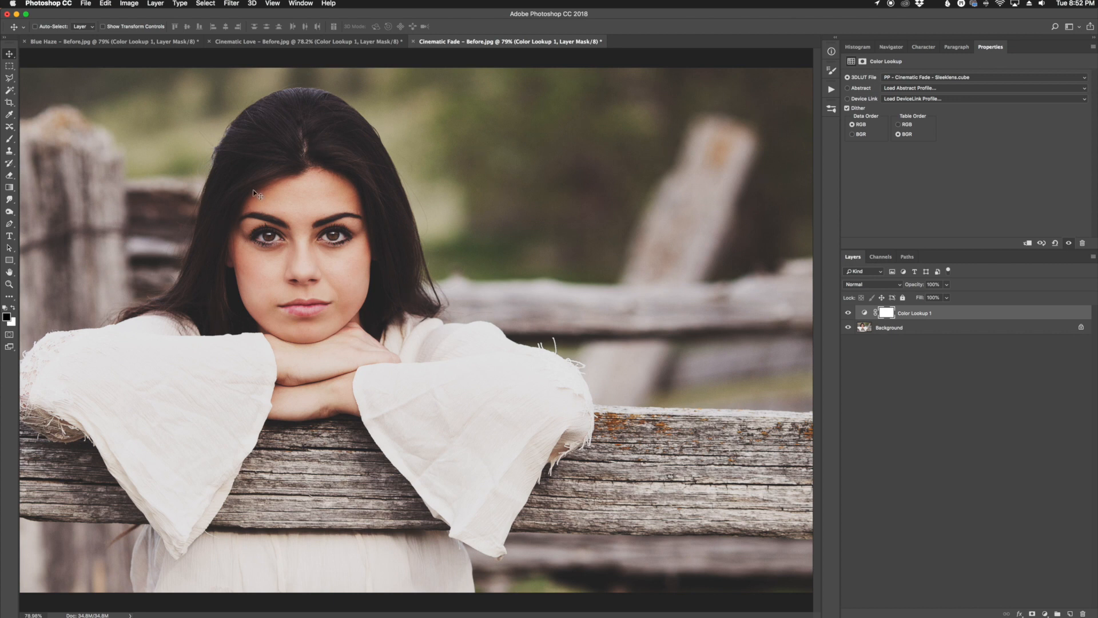
mouse_move(243, 153)
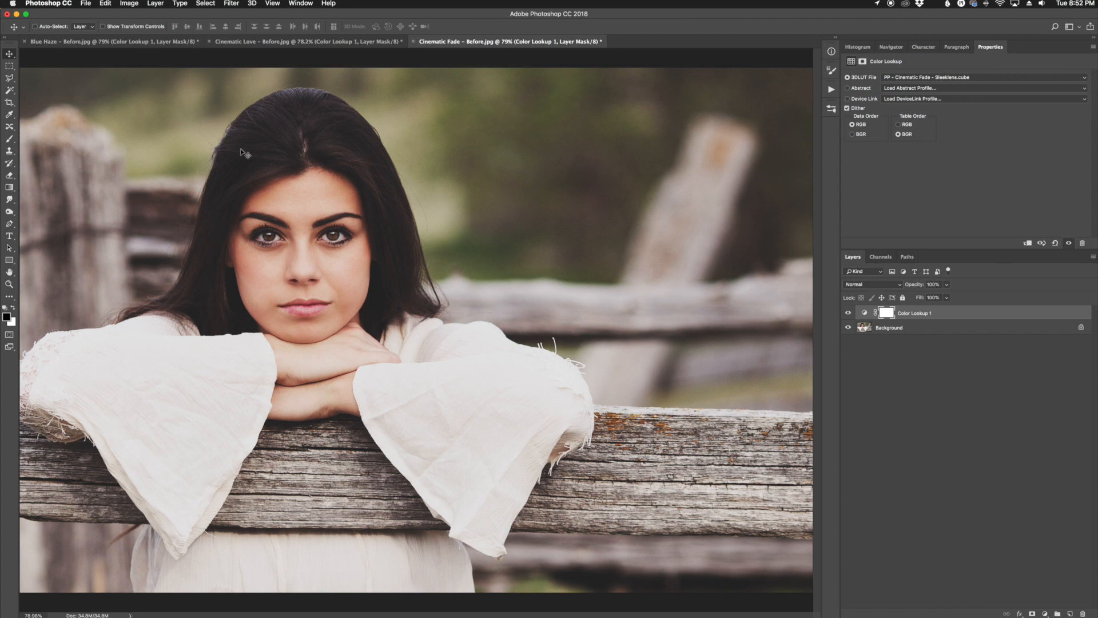
mouse_move(641, 357)
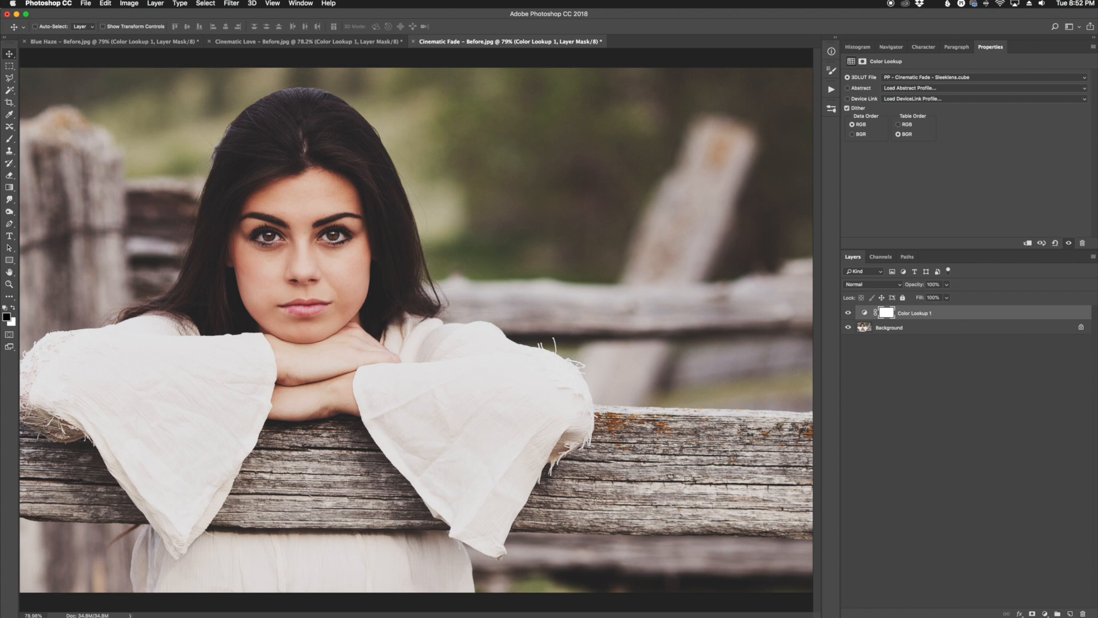
Step: Add a Vibrance adjustment layer above the Color Lookup layer
click(934, 285)
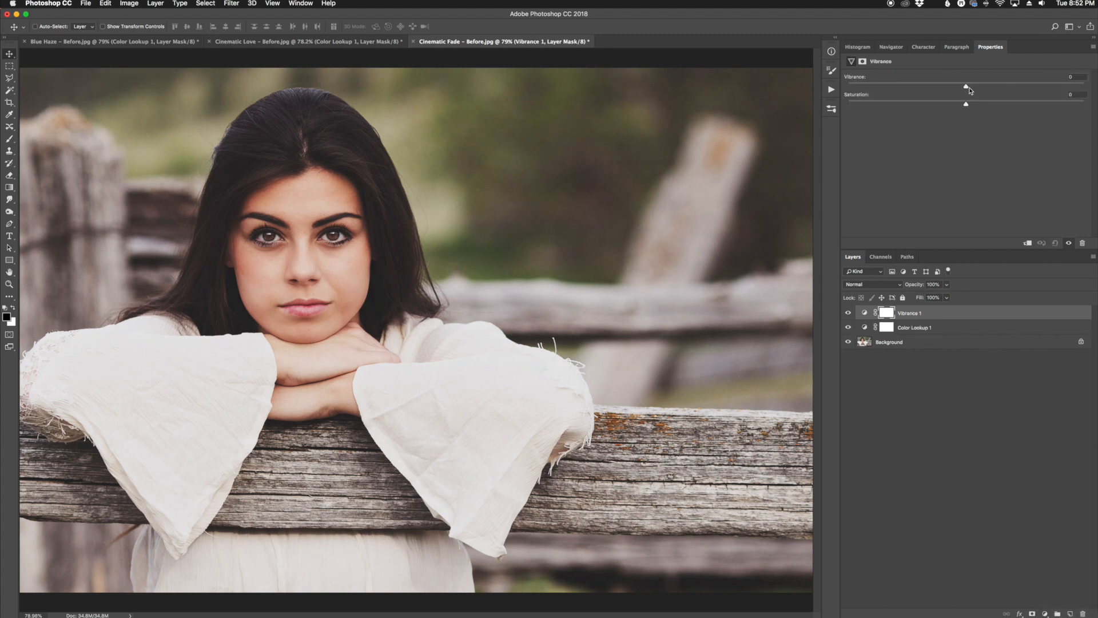
Step: Raise Vibrance to +25 and toggle the layer's visibility to compare
drag(966, 86, 994, 86)
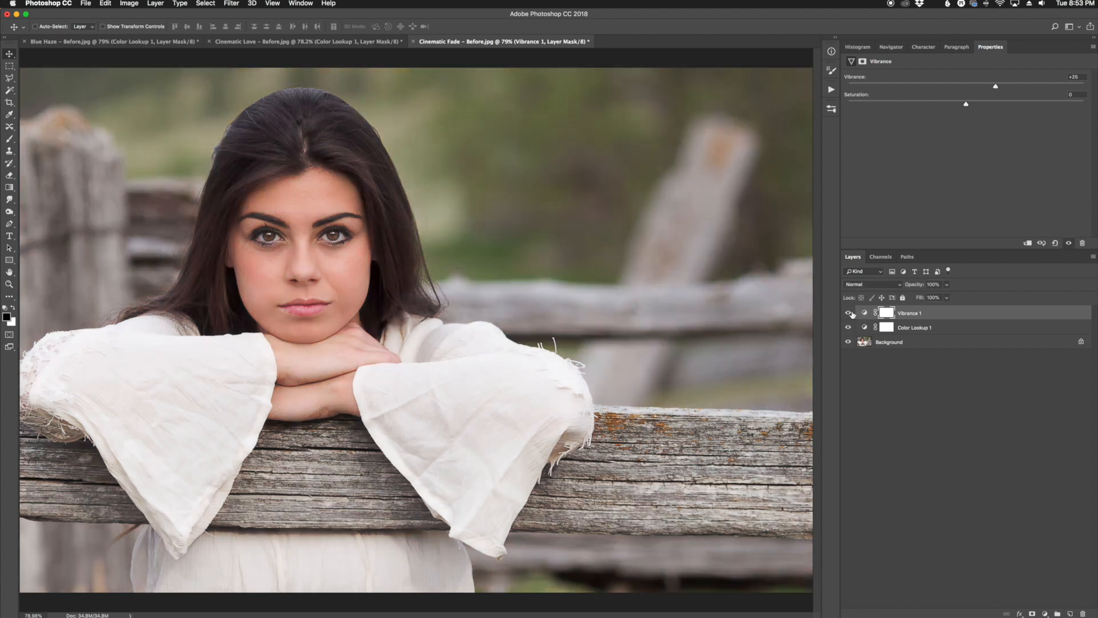
click(847, 327)
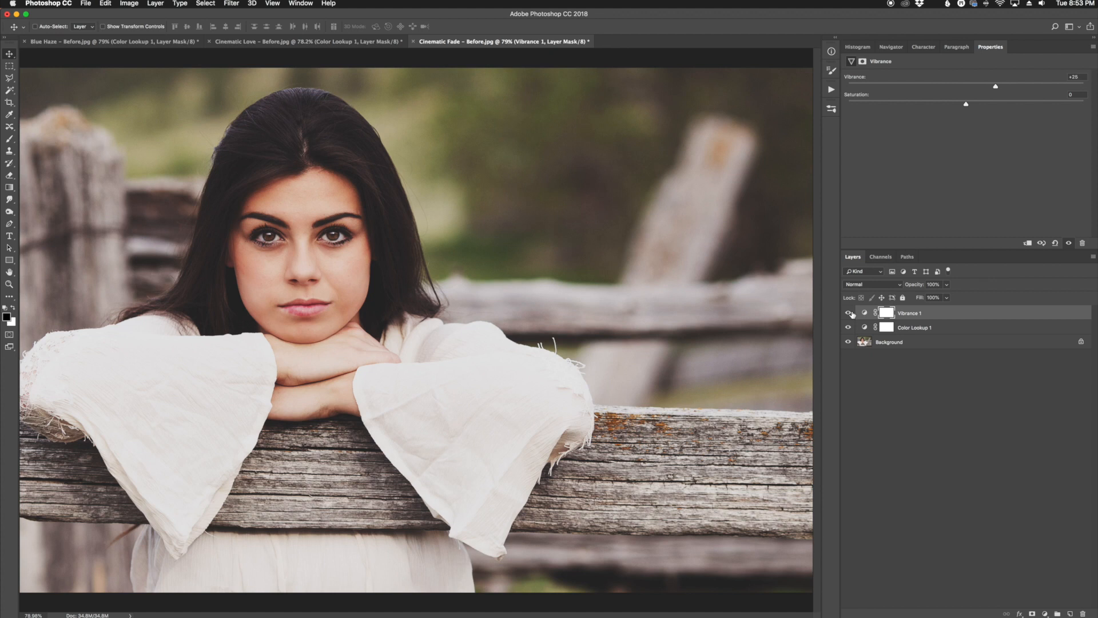